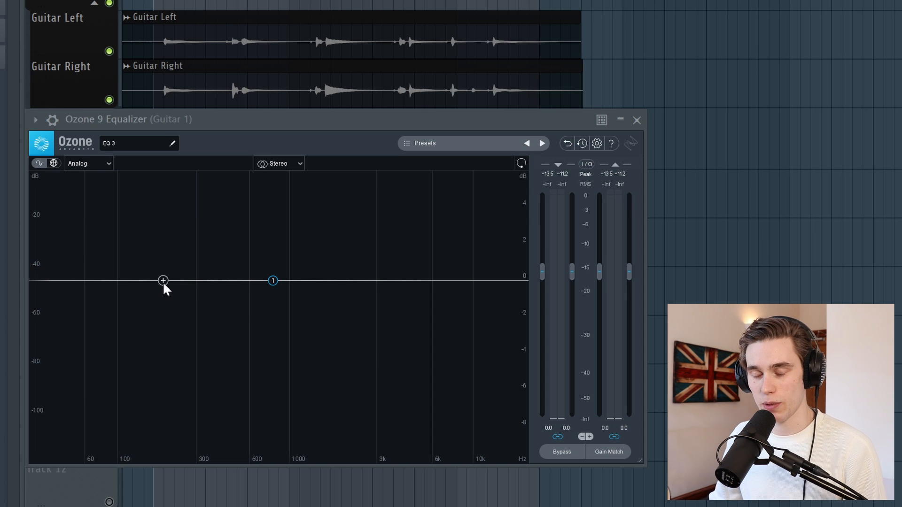
pyautogui.moveTo(282, 284)
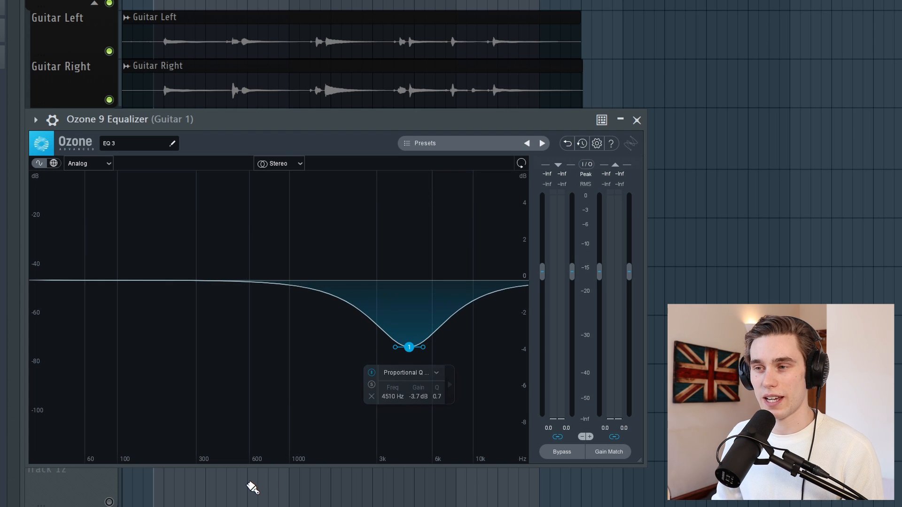
pyautogui.moveTo(264, 431)
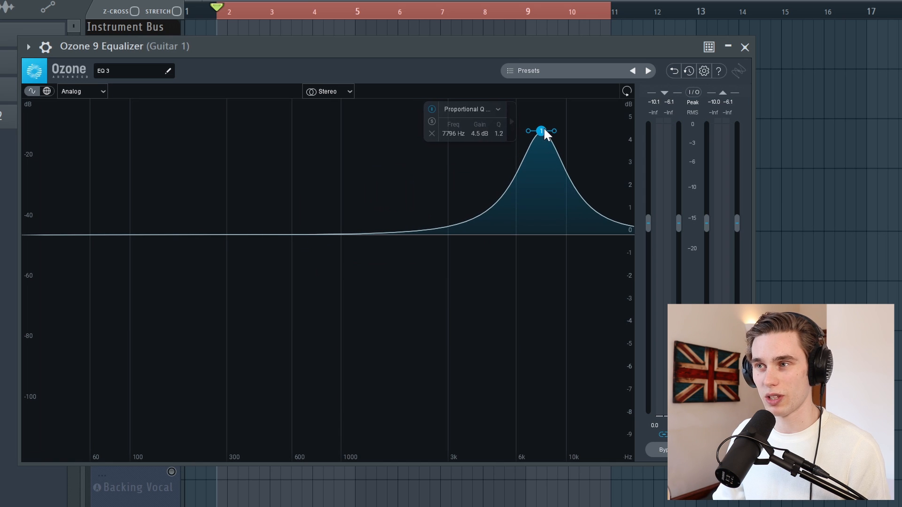
pyautogui.moveTo(402, 92)
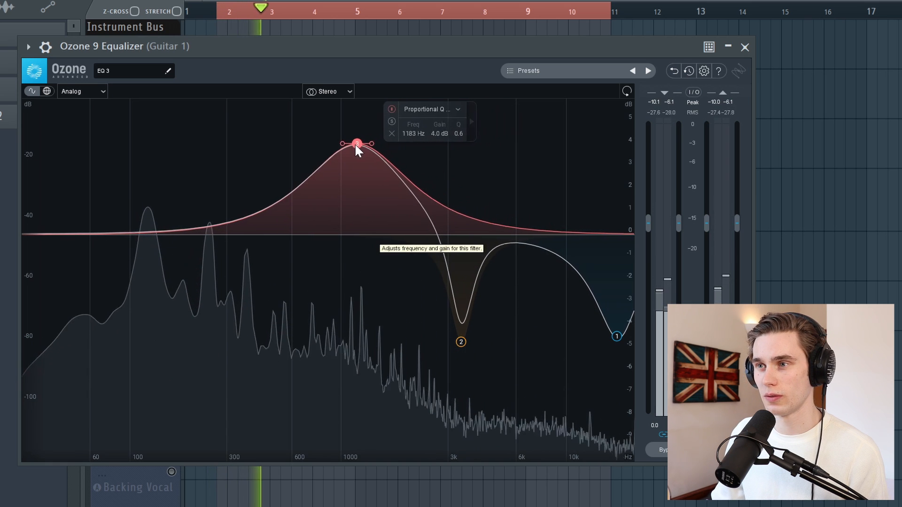
# Step: Drop band 3 into a cut near 1 kHz and sweep new band 4 down to around 130 Hz
pyautogui.moveTo(356, 142); pyautogui.dragTo(338, 151)
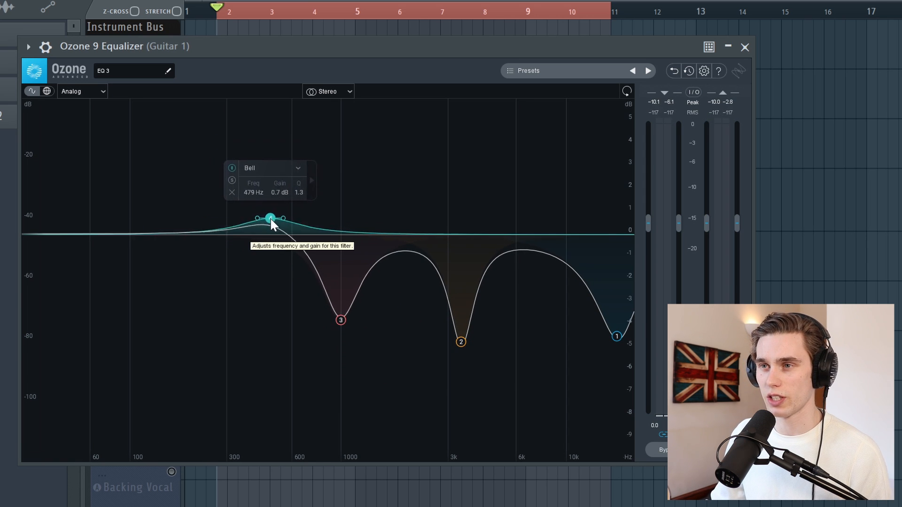
pyautogui.moveTo(270, 218); pyautogui.dragTo(260, 151)
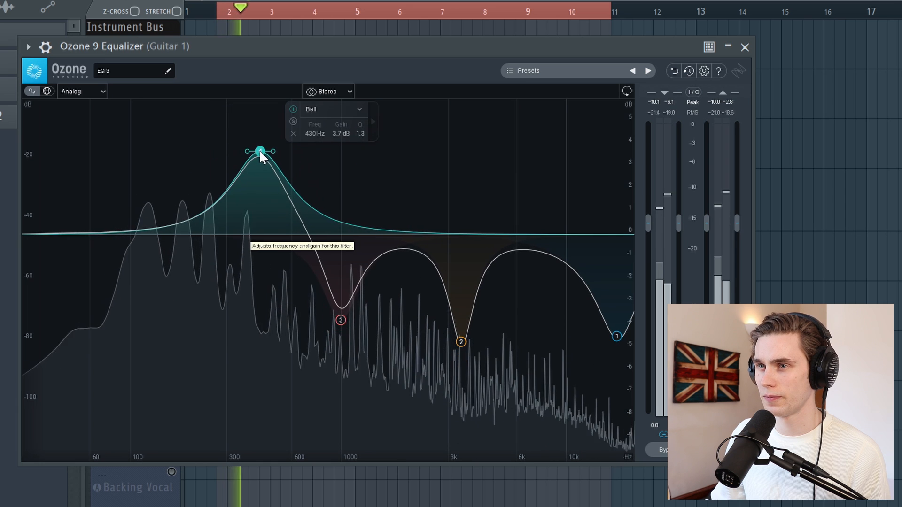
pyautogui.moveTo(260, 151); pyautogui.dragTo(168, 143)
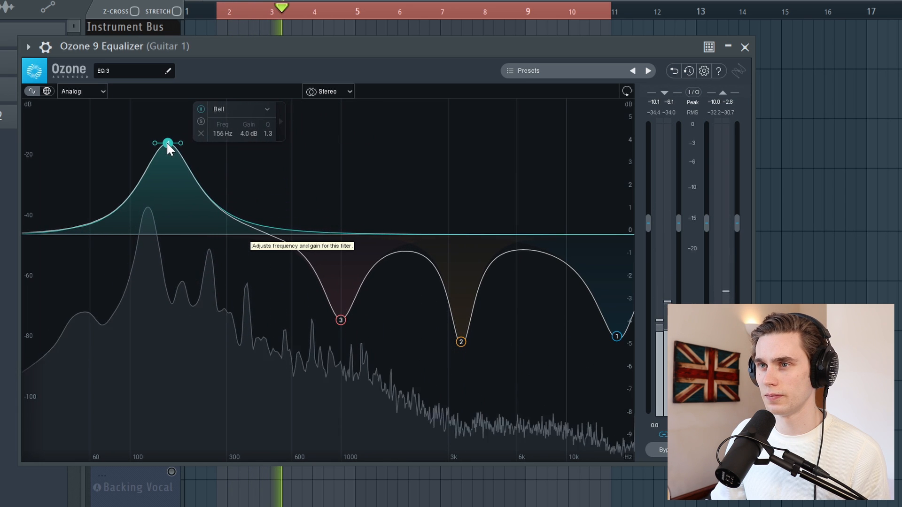
pyautogui.moveTo(168, 143); pyautogui.dragTo(151, 144)
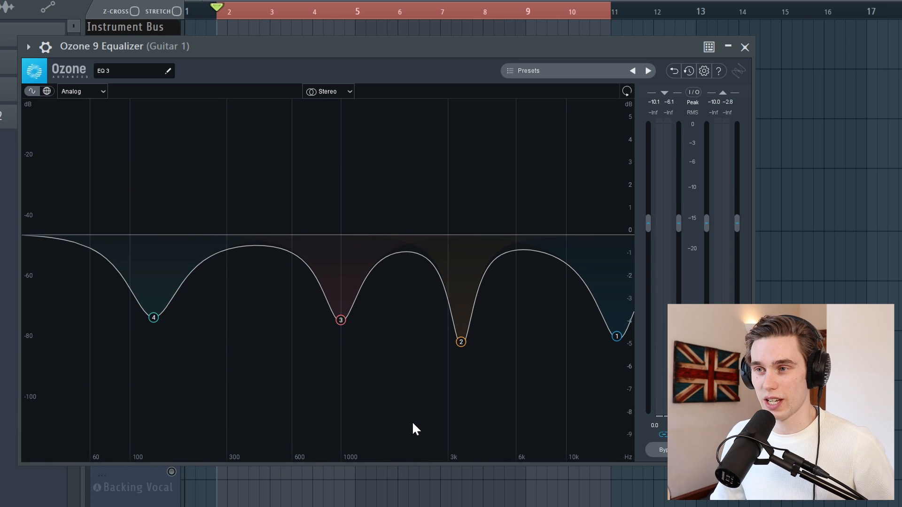
pyautogui.moveTo(168, 357)
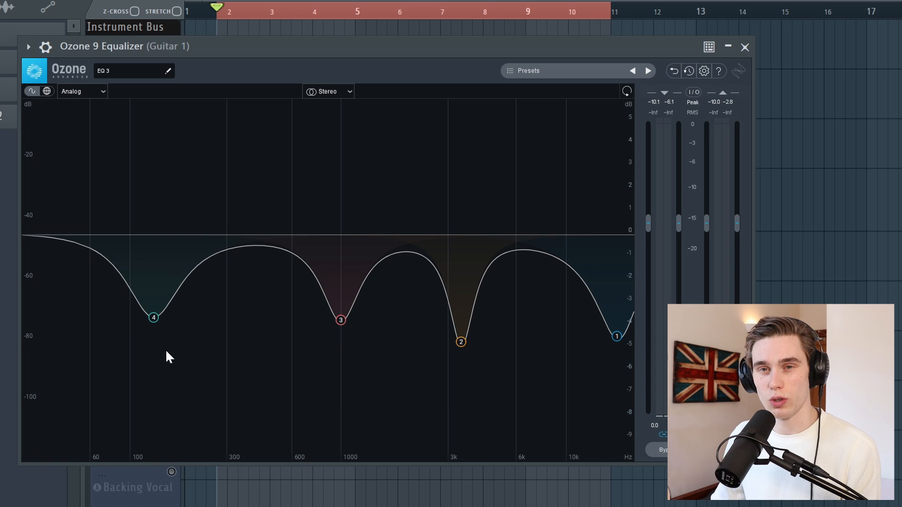
pyautogui.moveTo(488, 417)
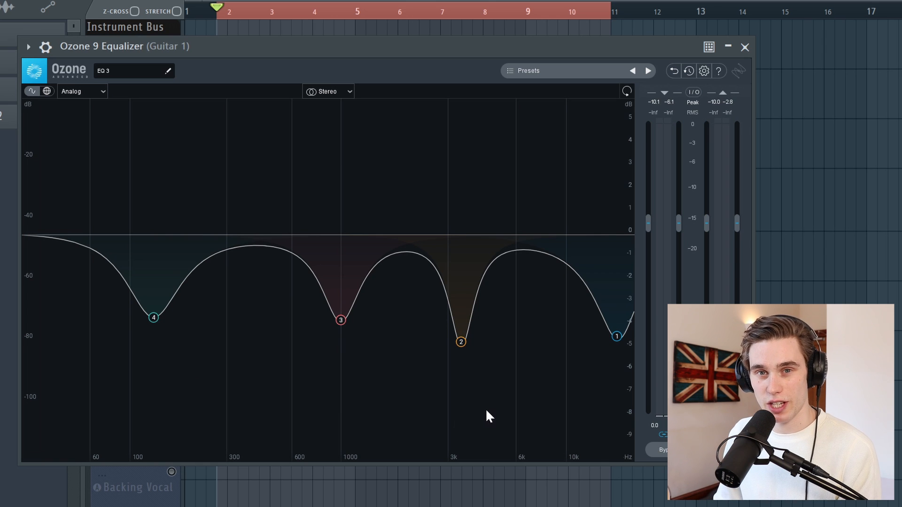
pyautogui.moveTo(190, 260)
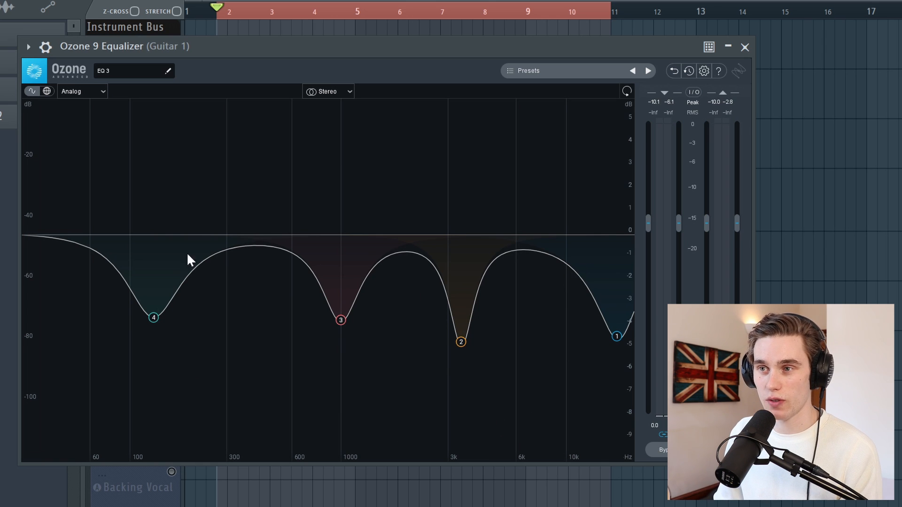
pyautogui.moveTo(190, 348)
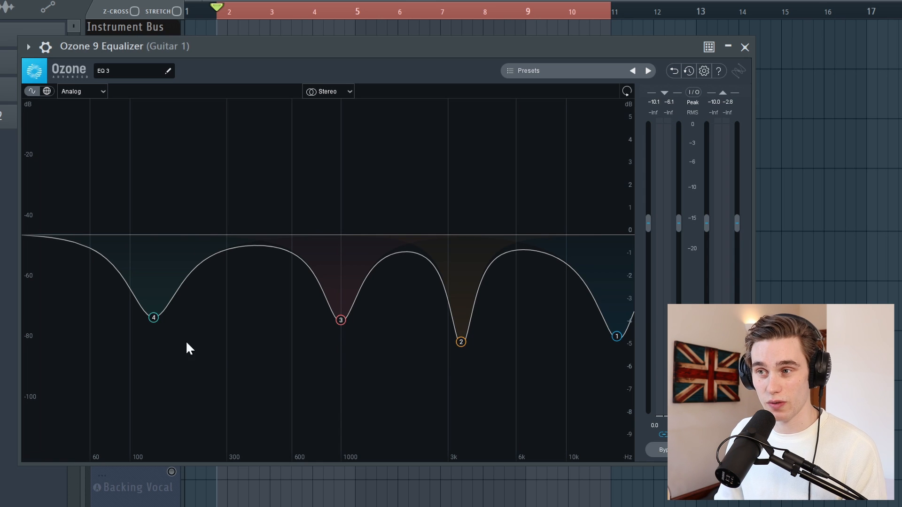
pyautogui.moveTo(138, 221)
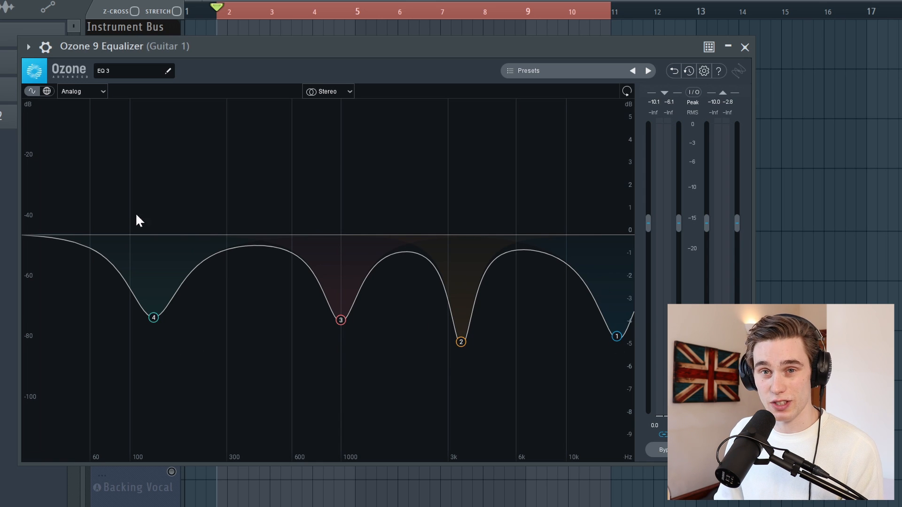
pyautogui.moveTo(361, 239)
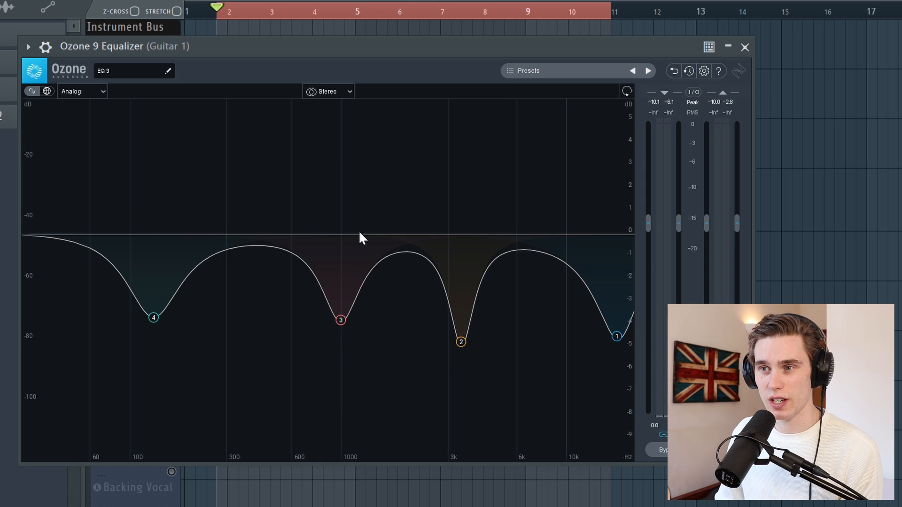
pyautogui.moveTo(568, 372)
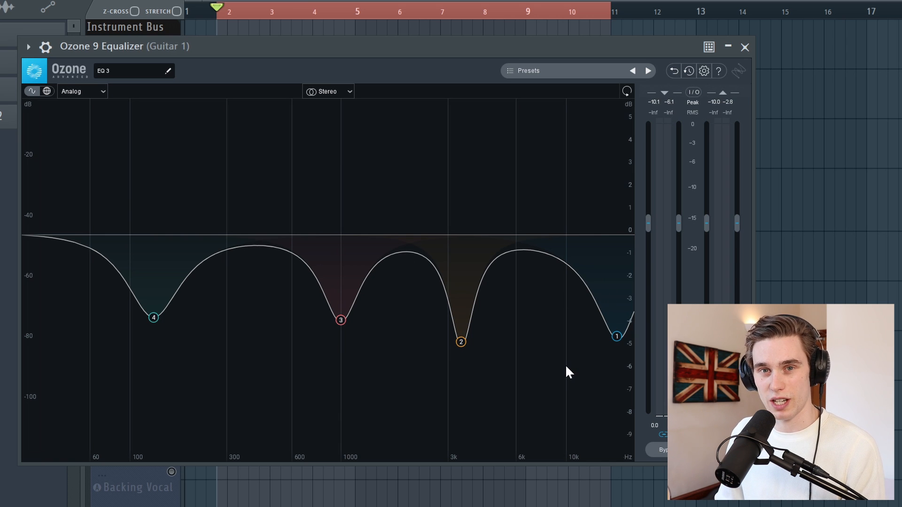
pyautogui.moveTo(577, 318)
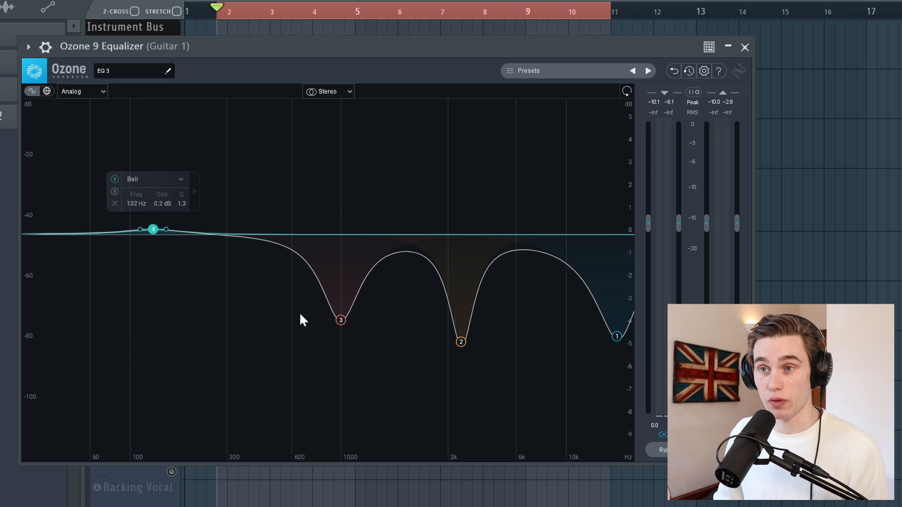
# Step: Delete the Ozone EQ bands so the guitar curve has no nodes
pyautogui.click(340, 320)
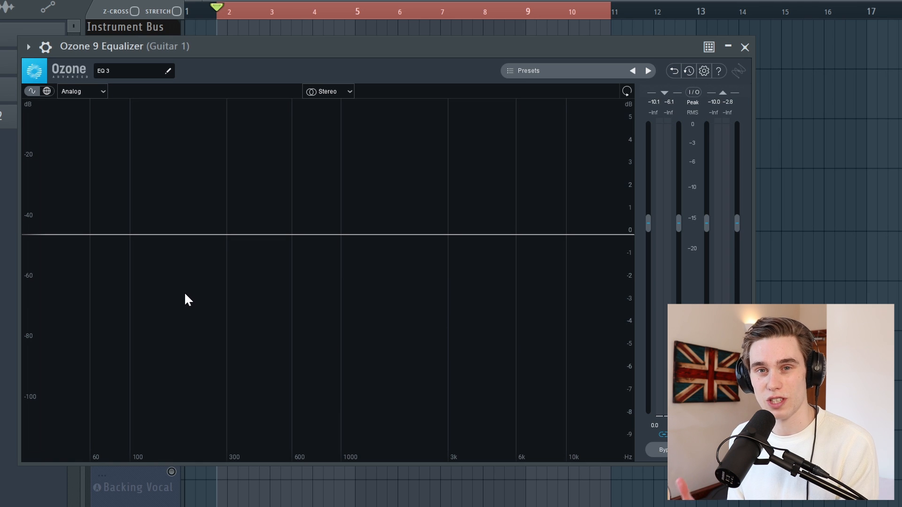
# Step: Add a bell band cutting 4.4 dB at 192 Hz with Q 0.9
pyautogui.click(531, 236)
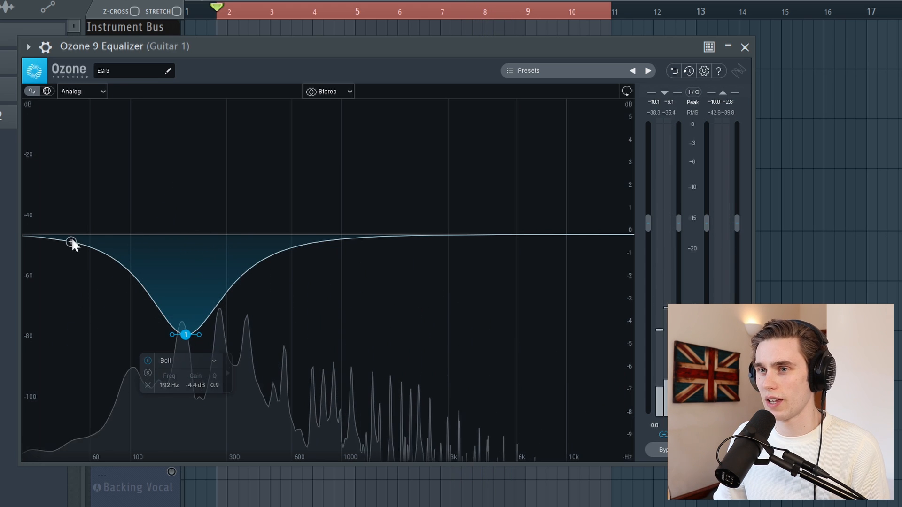
# Step: Add a low-cut band near 60 Hz beneath the 156 Hz, −2 dB bell
pyautogui.click(71, 241)
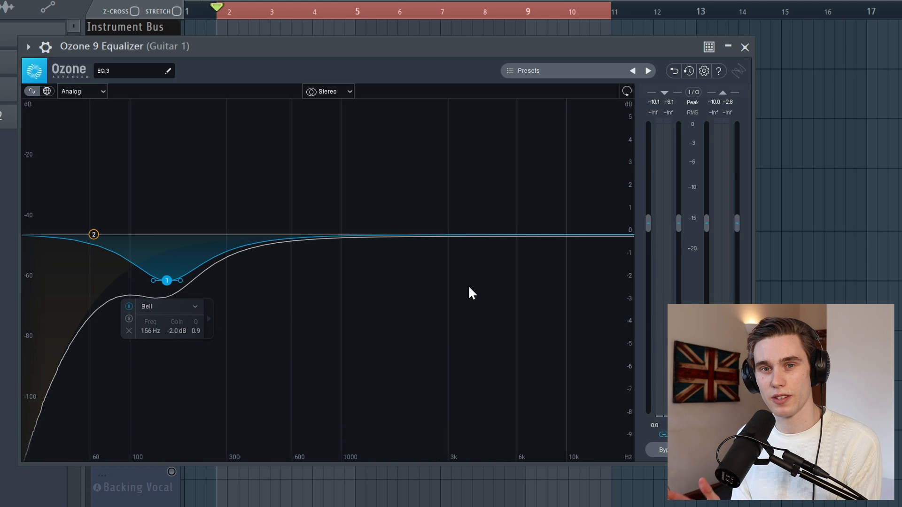
pyautogui.moveTo(472, 336)
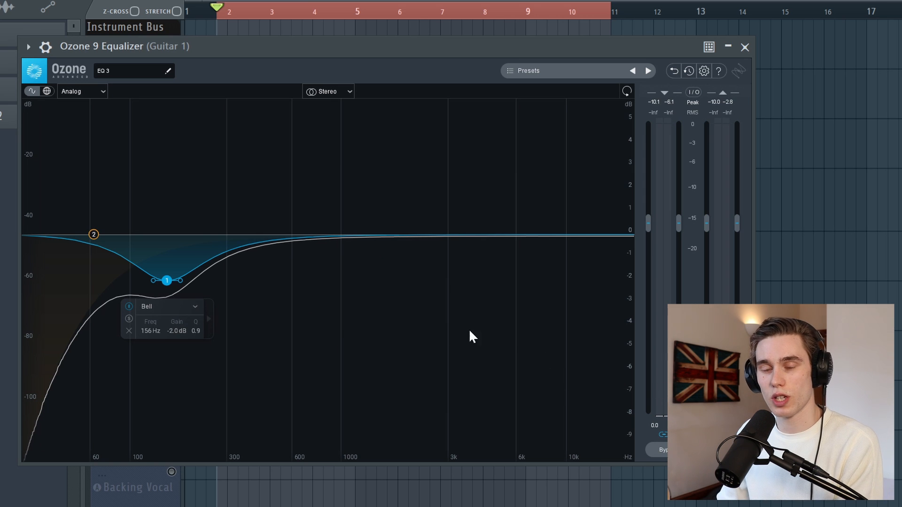
pyautogui.moveTo(436, 352)
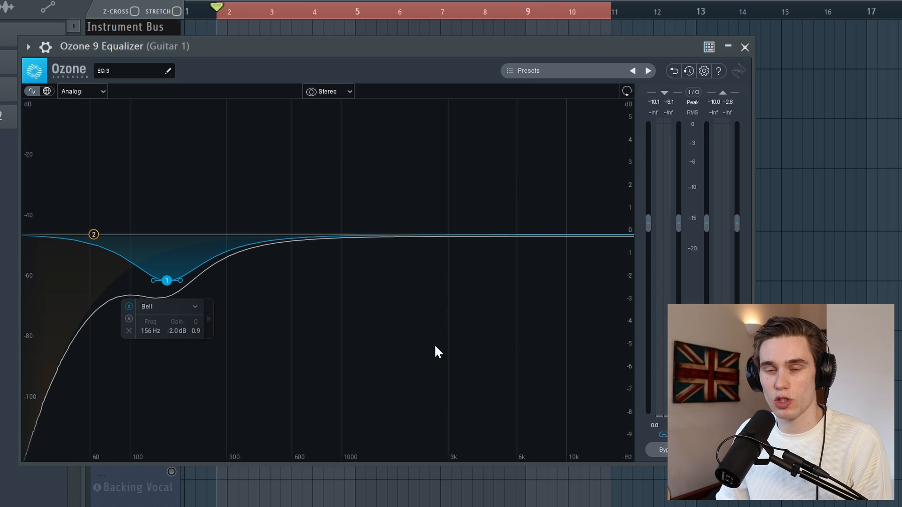
pyautogui.moveTo(391, 297)
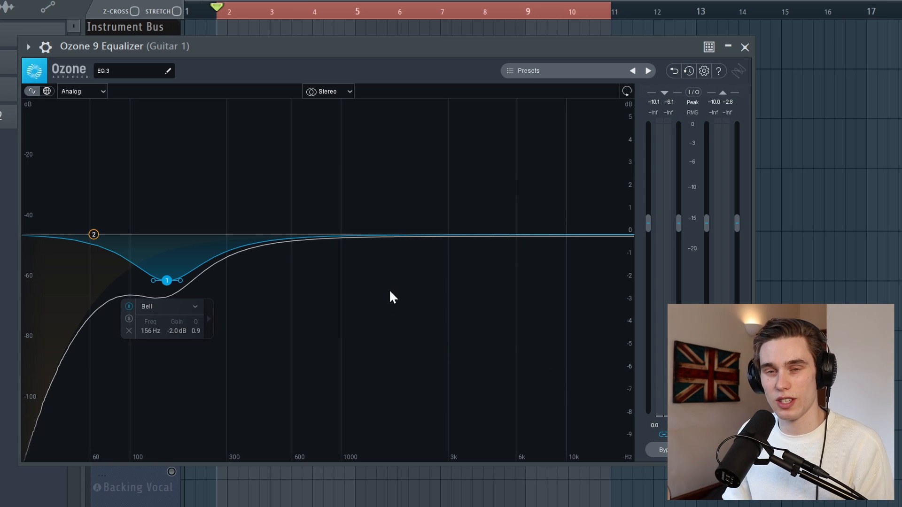
pyautogui.moveTo(153, 413)
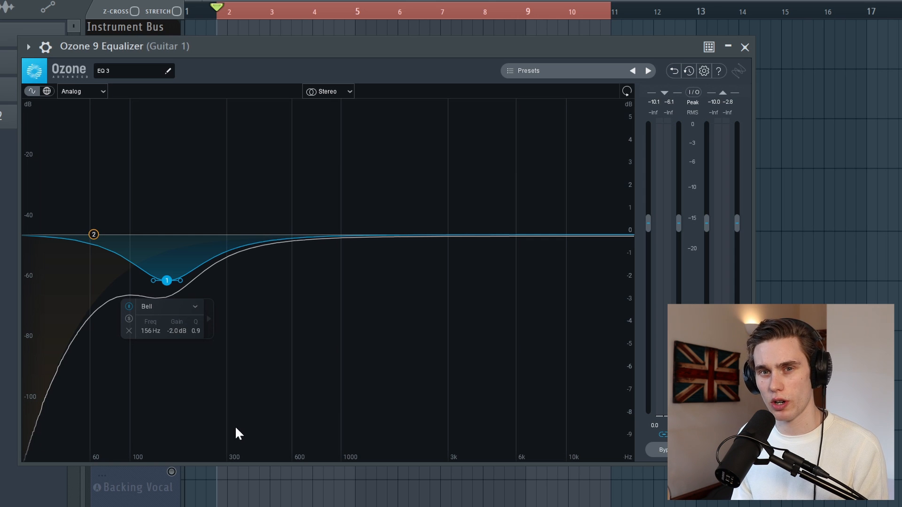
pyautogui.moveTo(189, 276)
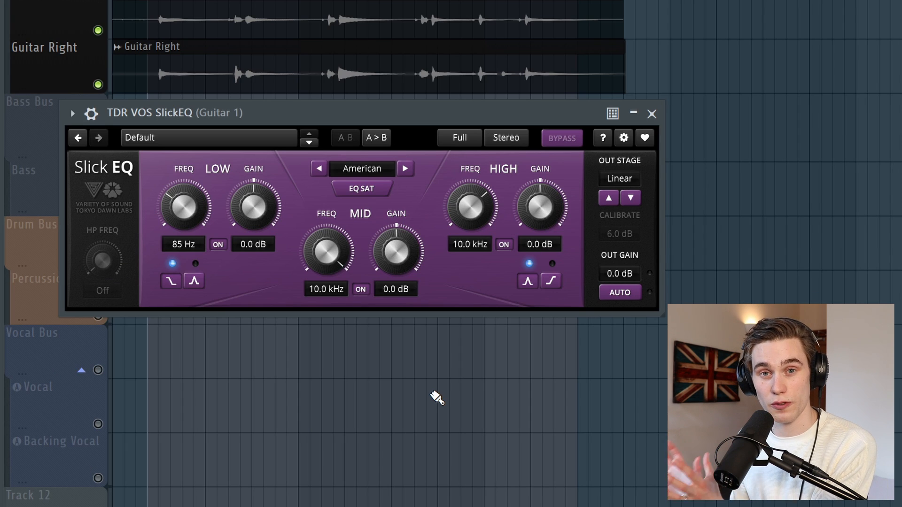
pyautogui.moveTo(460, 275)
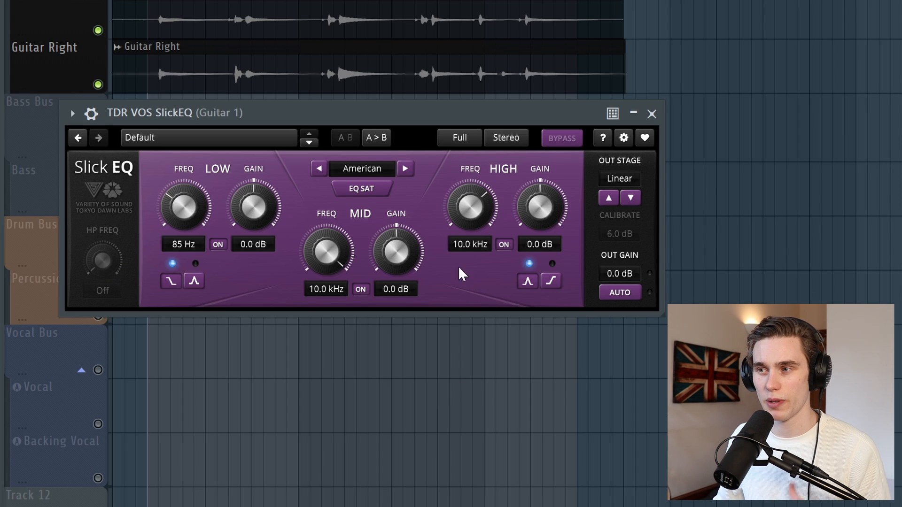
pyautogui.moveTo(226, 260)
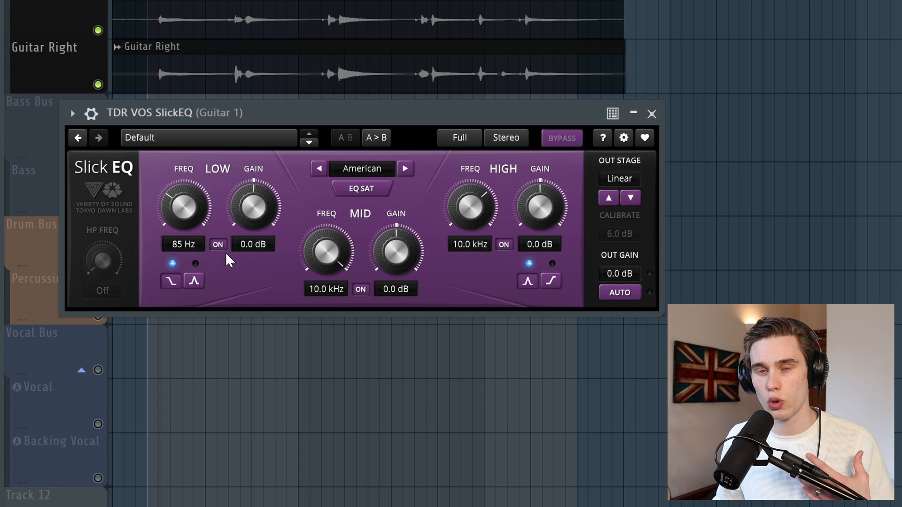
pyautogui.moveTo(216, 264)
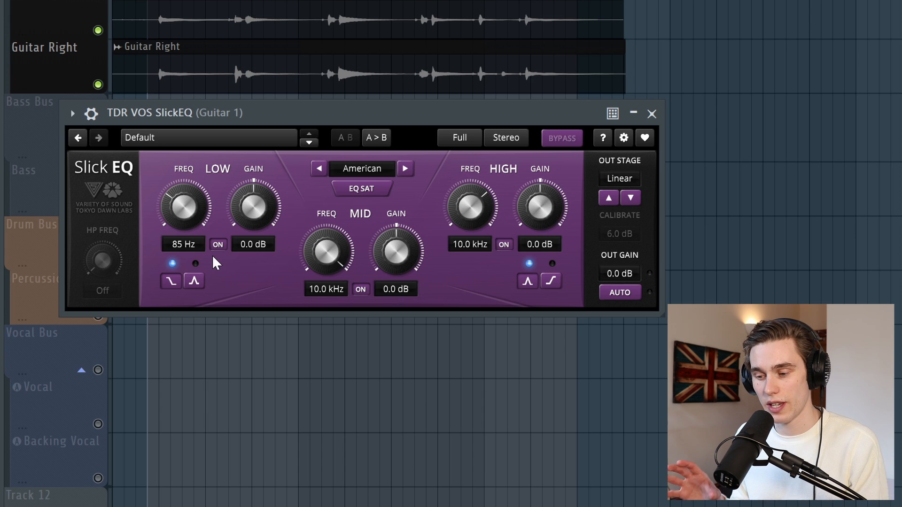
pyautogui.moveTo(216, 249)
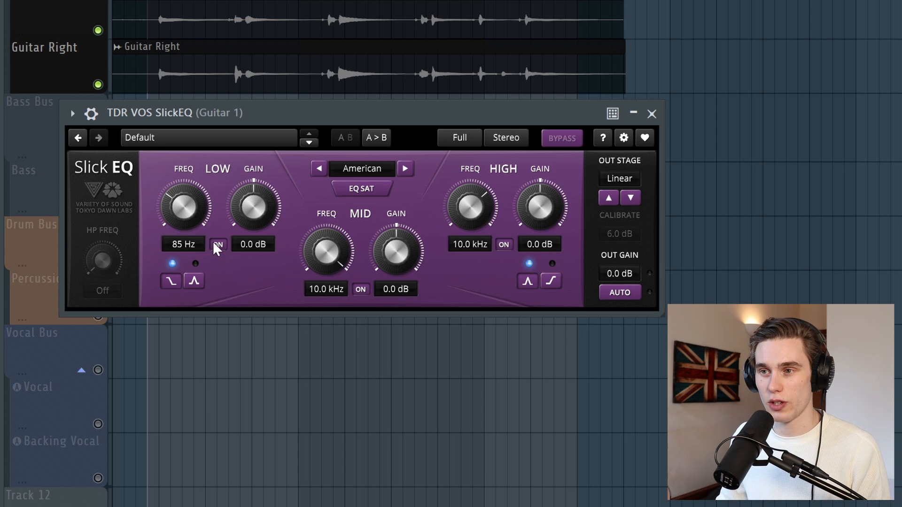
# Step: Toggle SlickEQ's low band on Guitar 1 and review the mid band at 10 kHz
pyautogui.click(217, 244)
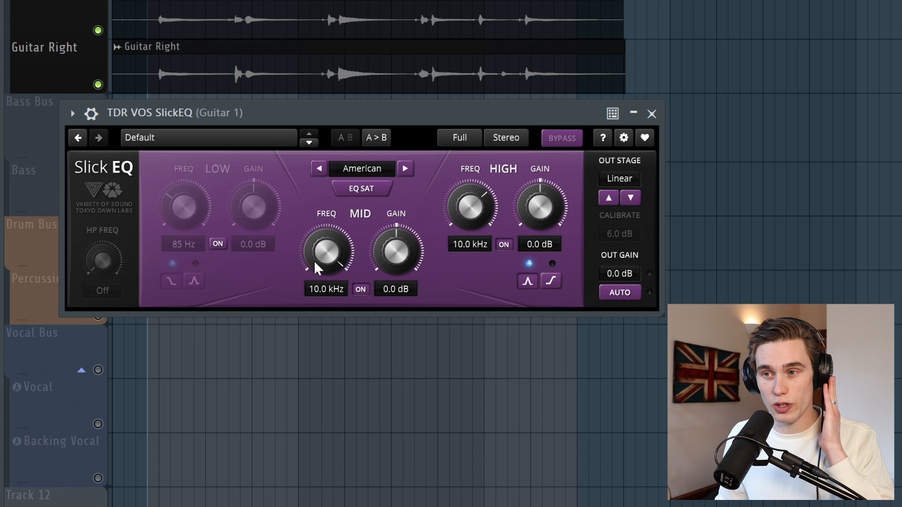
pyautogui.moveTo(510, 251)
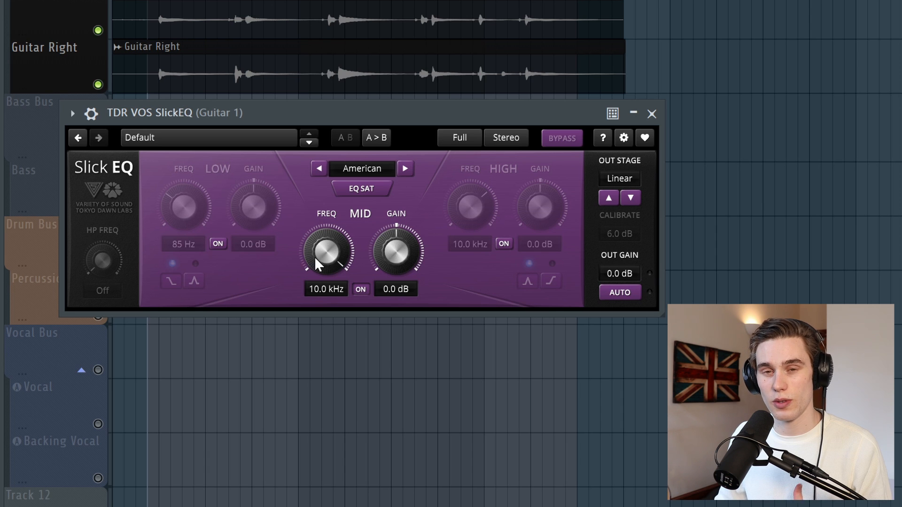
pyautogui.moveTo(425, 286)
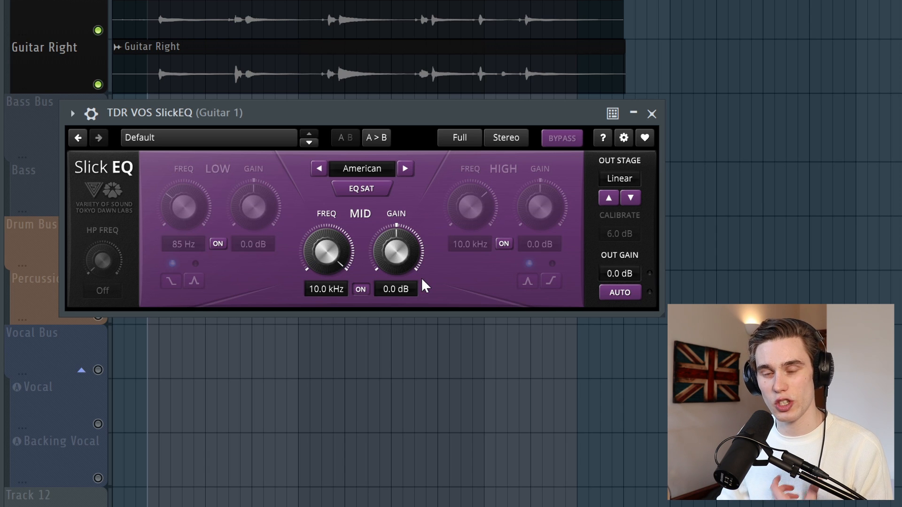
pyautogui.moveTo(478, 238)
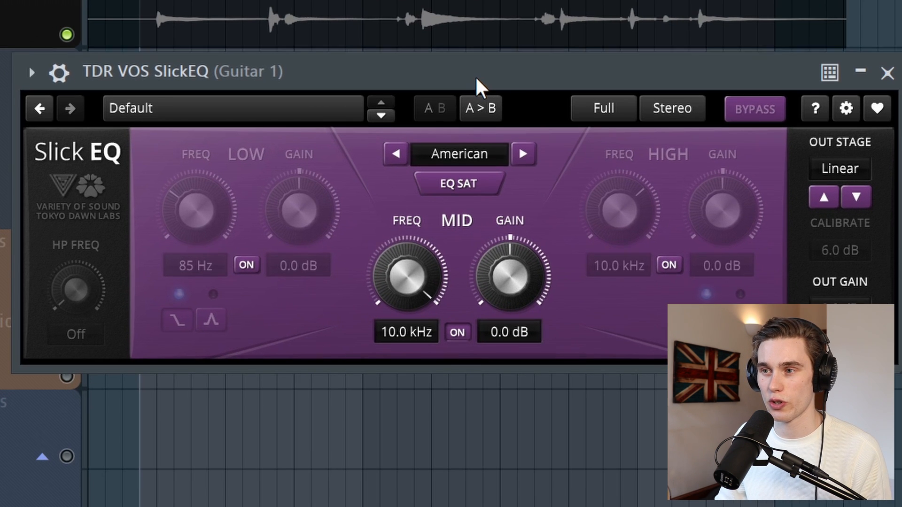
pyautogui.click(246, 264)
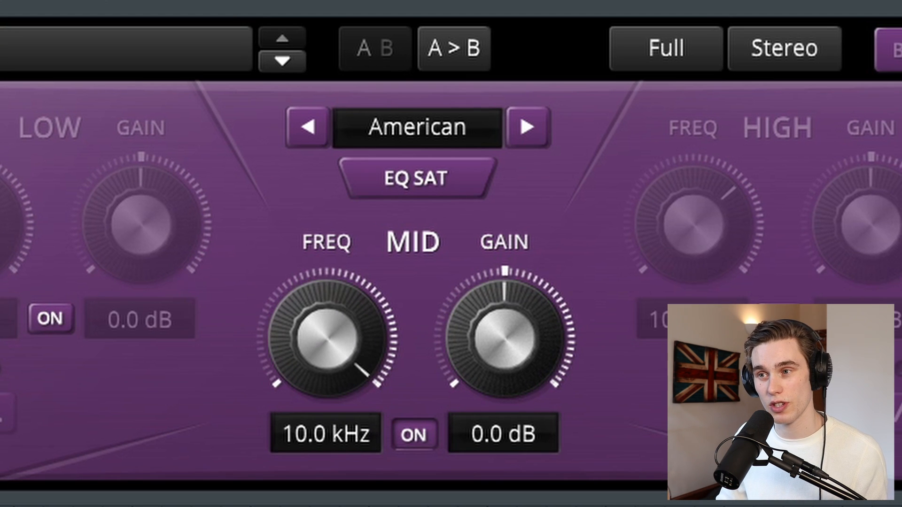
pyautogui.moveTo(371, 376)
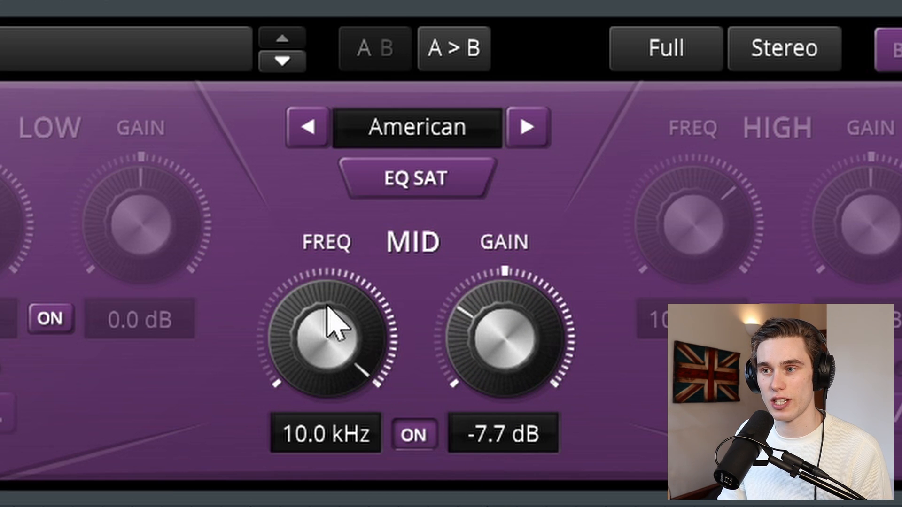
pyautogui.moveTo(359, 199)
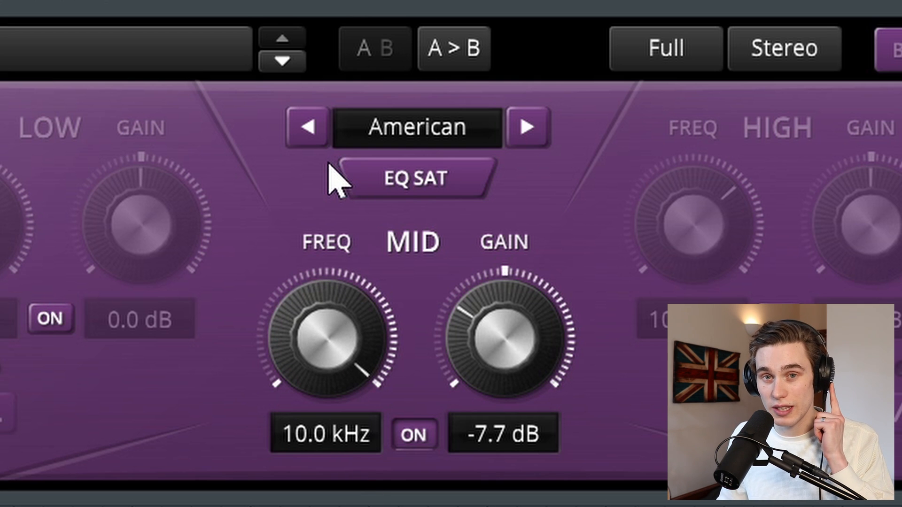
pyautogui.moveTo(331, 228)
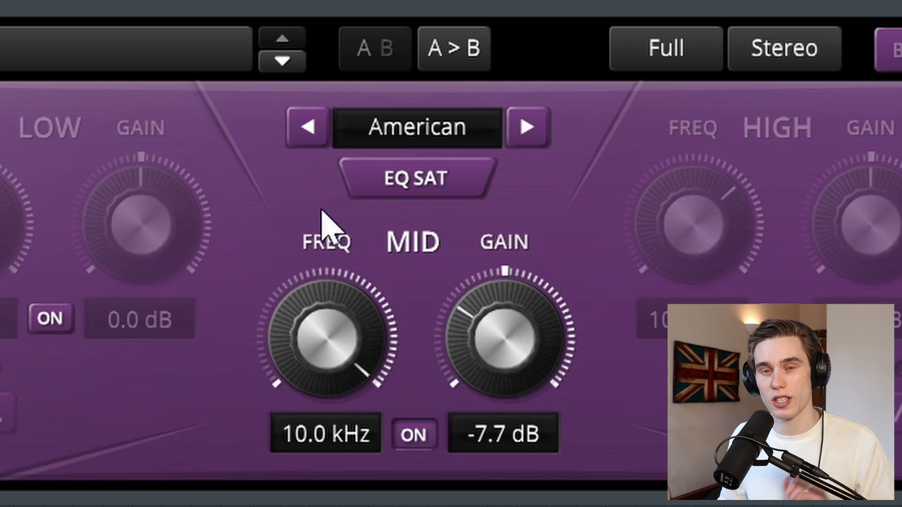
pyautogui.moveTo(336, 345)
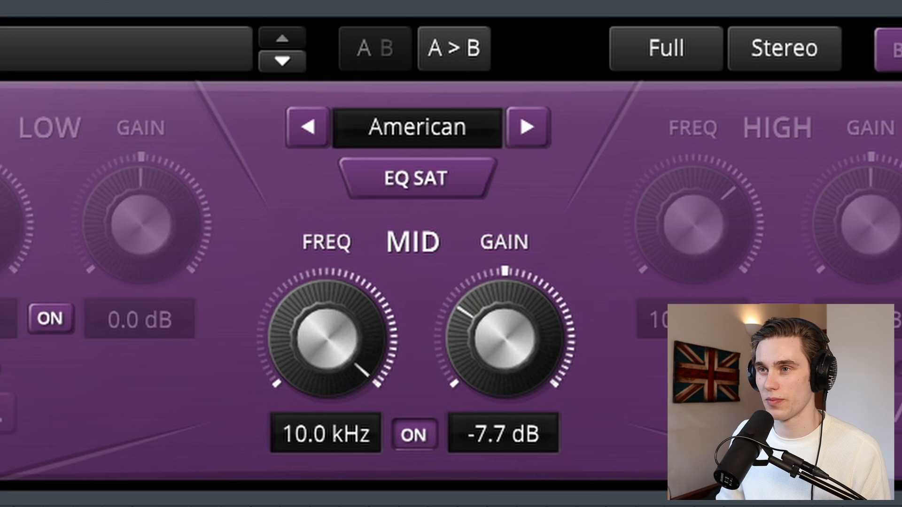
pyautogui.moveTo(492, 343)
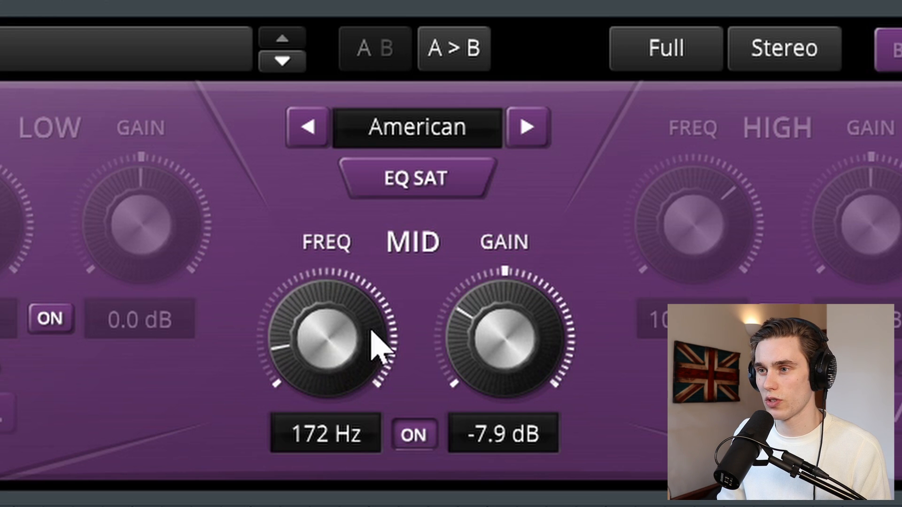
pyautogui.moveTo(523, 356)
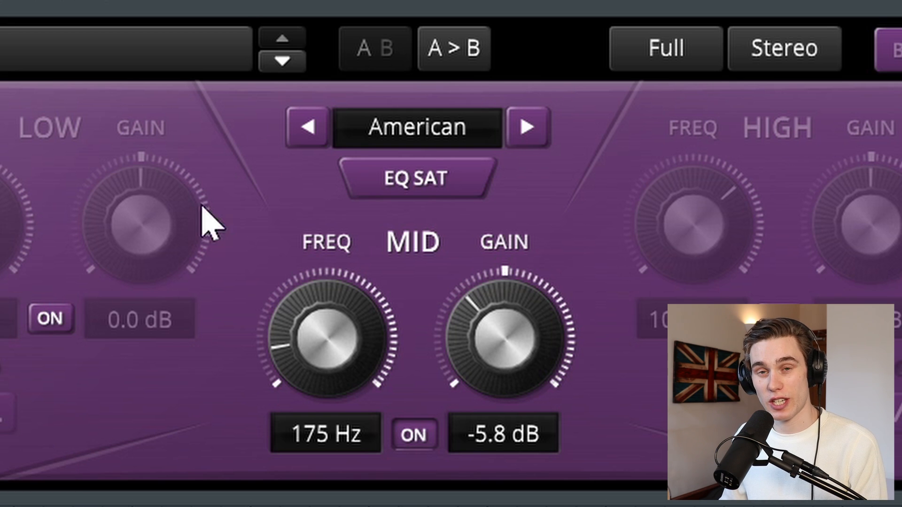
pyautogui.moveTo(610, 408)
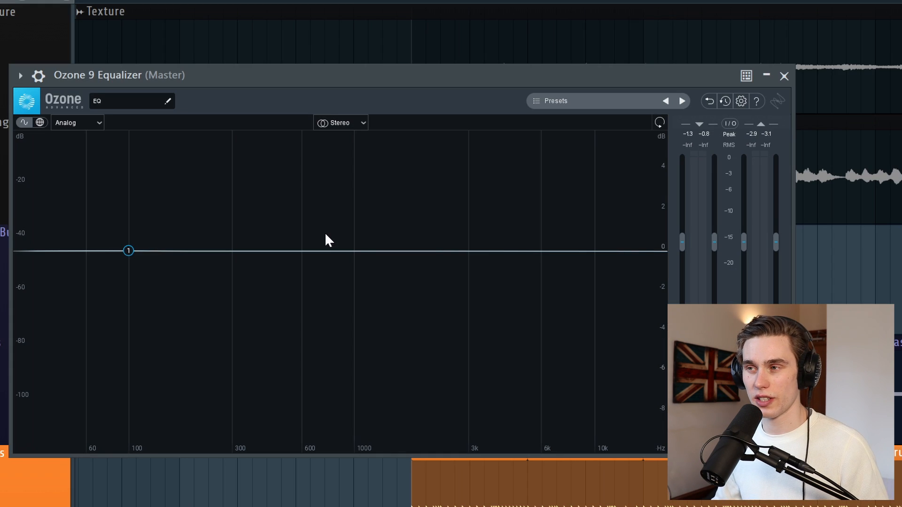
pyautogui.moveTo(126, 238)
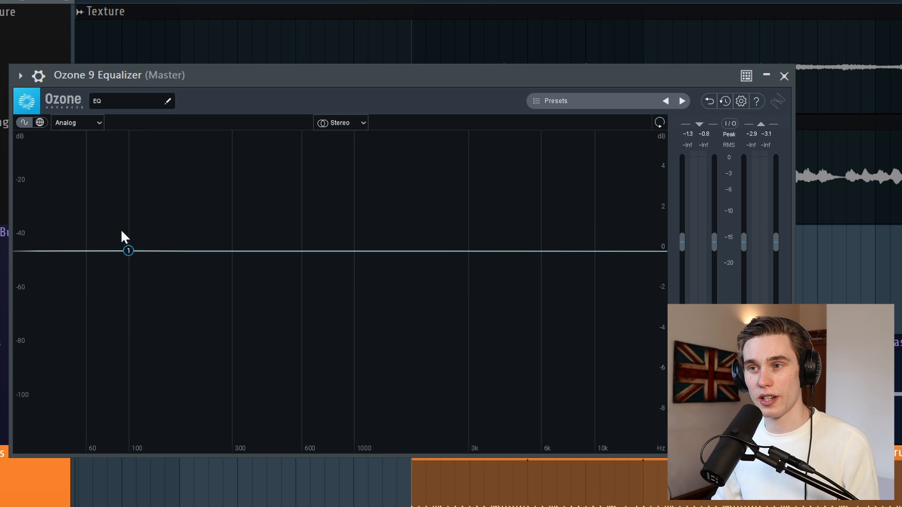
pyautogui.moveTo(166, 206)
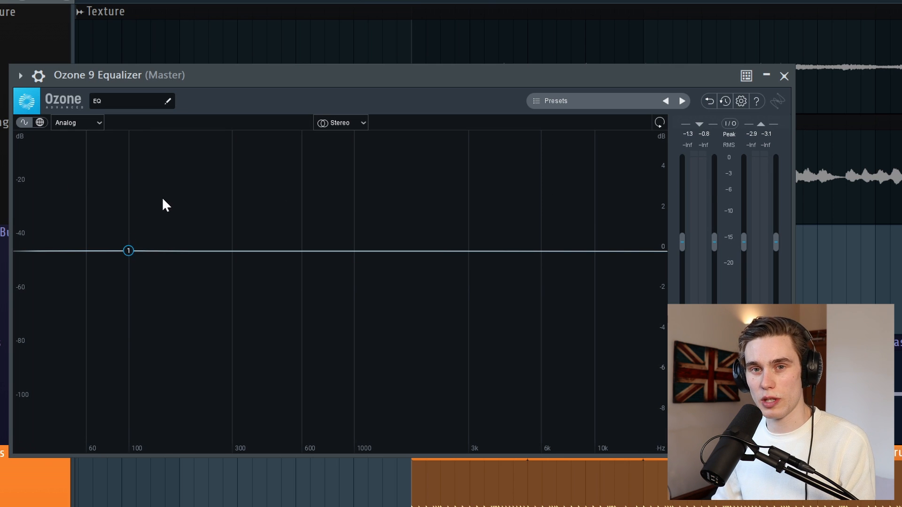
pyautogui.moveTo(169, 213)
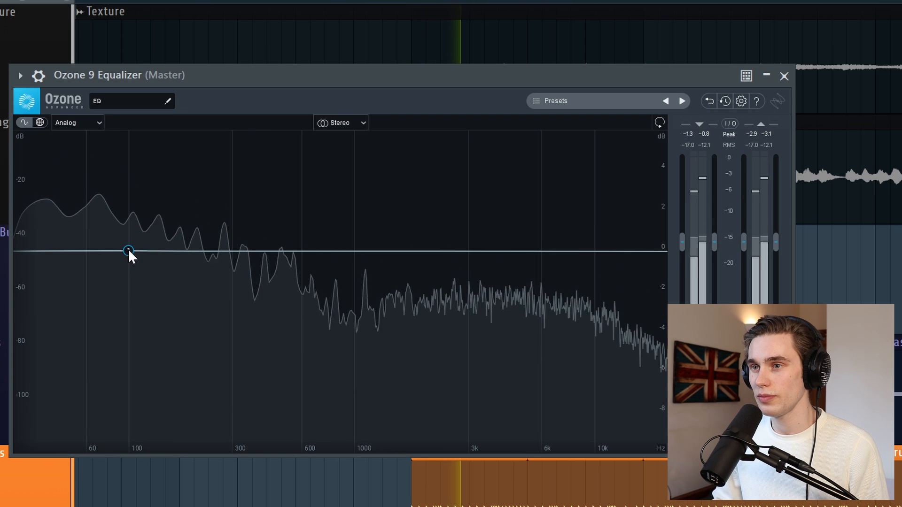
# Step: Sweep the master Ozone boost from about 517 Hz down to roughly 212 Hz
pyautogui.click(615, 176)
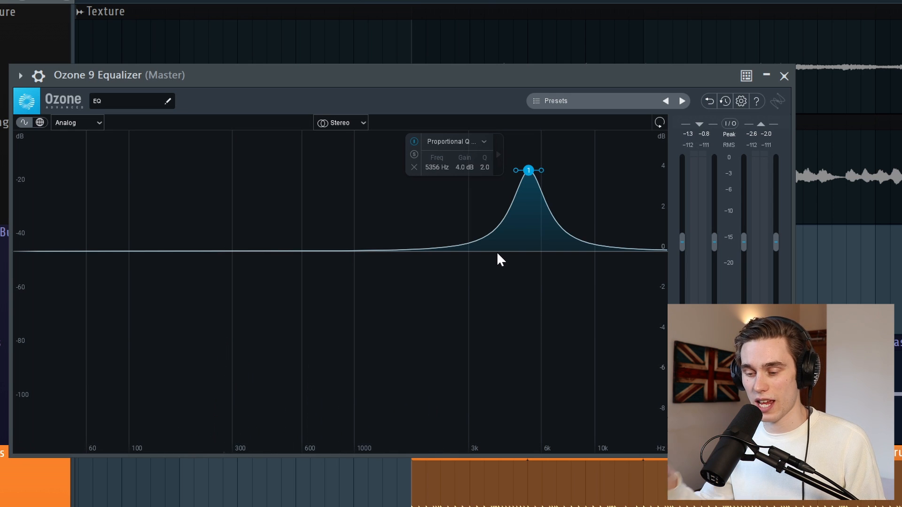
pyautogui.moveTo(549, 185)
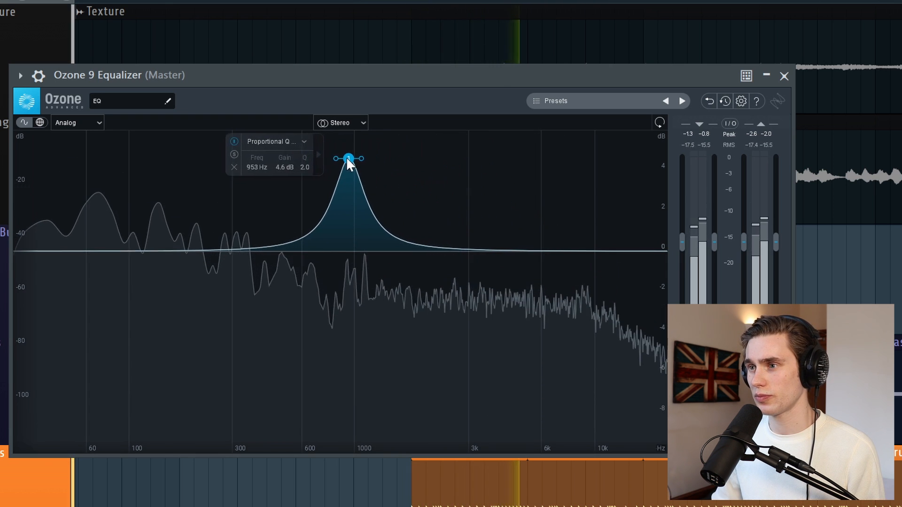
pyautogui.moveTo(348, 158); pyautogui.dragTo(286, 161)
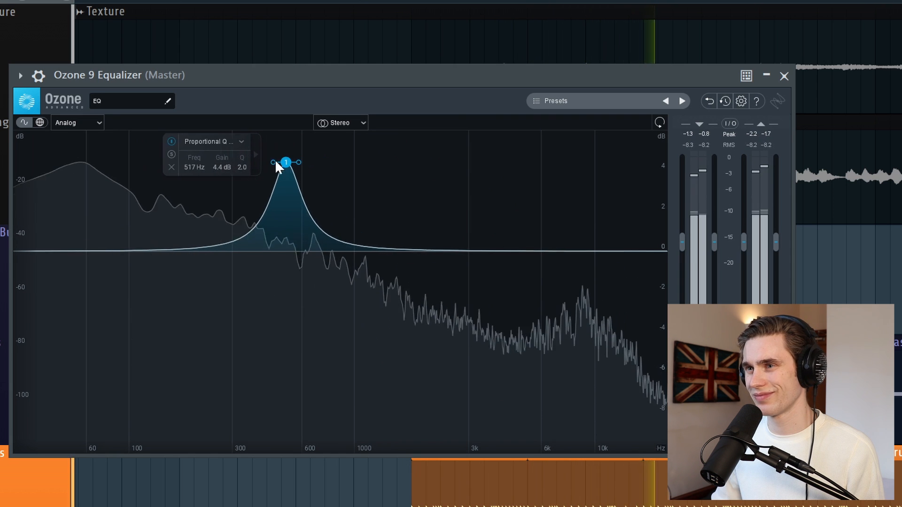
pyautogui.moveTo(286, 161); pyautogui.dragTo(213, 162)
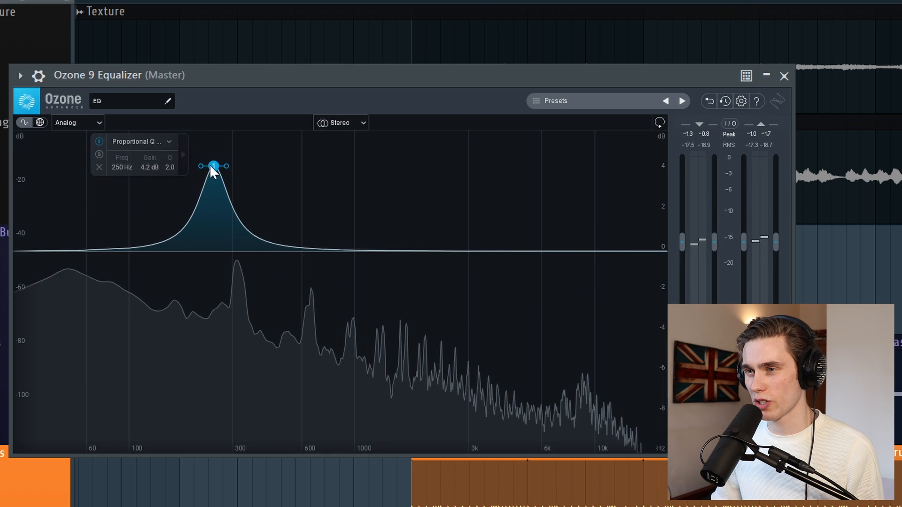
pyautogui.moveTo(214, 166); pyautogui.dragTo(240, 187)
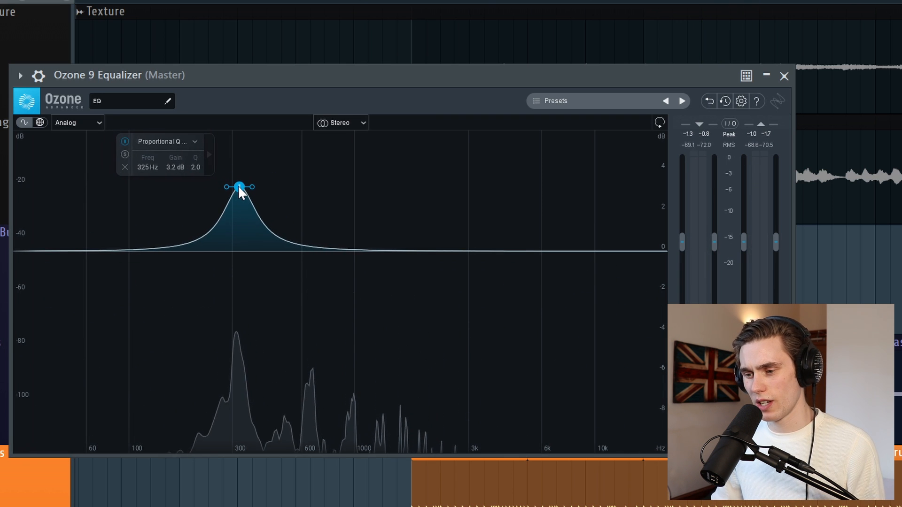
pyautogui.moveTo(239, 186); pyautogui.dragTo(226, 174)
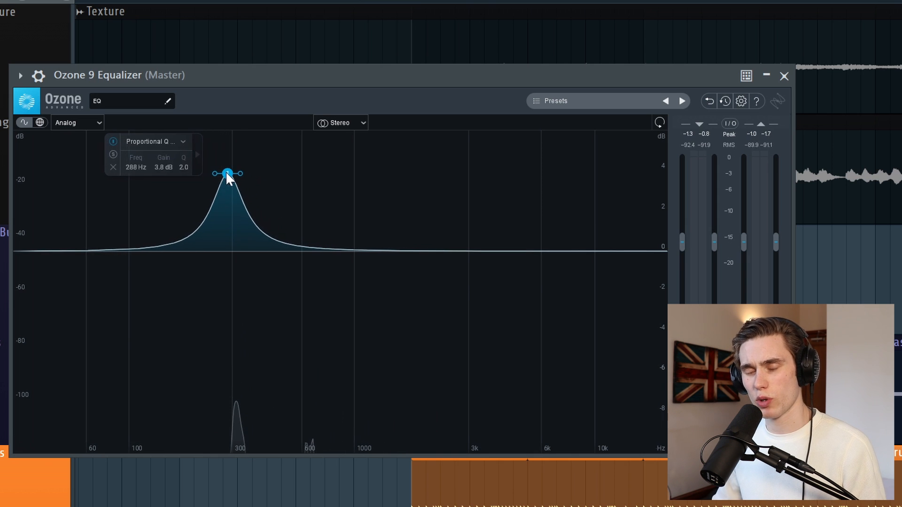
pyautogui.moveTo(225, 173); pyautogui.dragTo(200, 170)
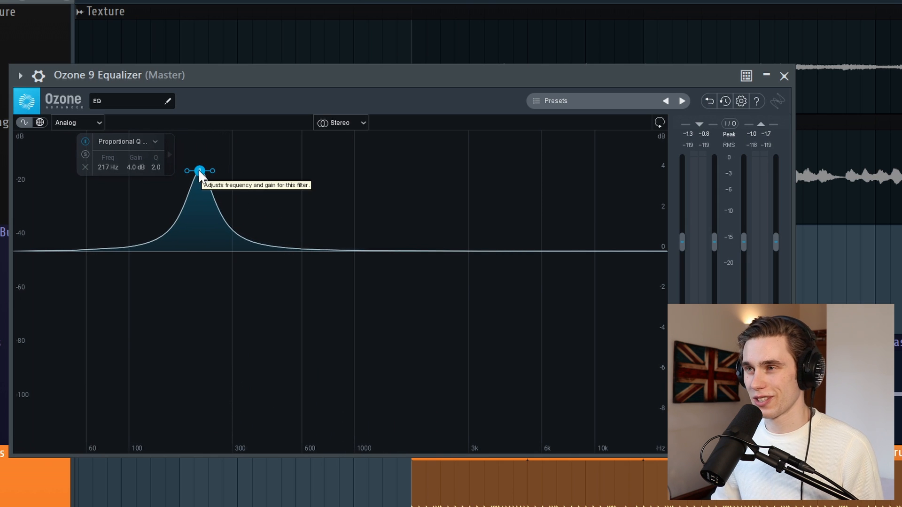
pyautogui.moveTo(199, 170); pyautogui.dragTo(198, 176)
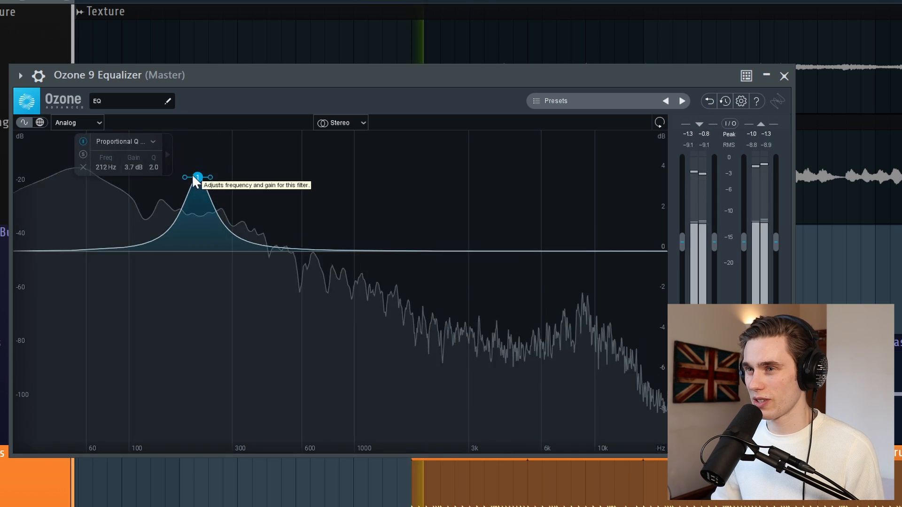
pyautogui.moveTo(198, 176); pyautogui.dragTo(74, 168)
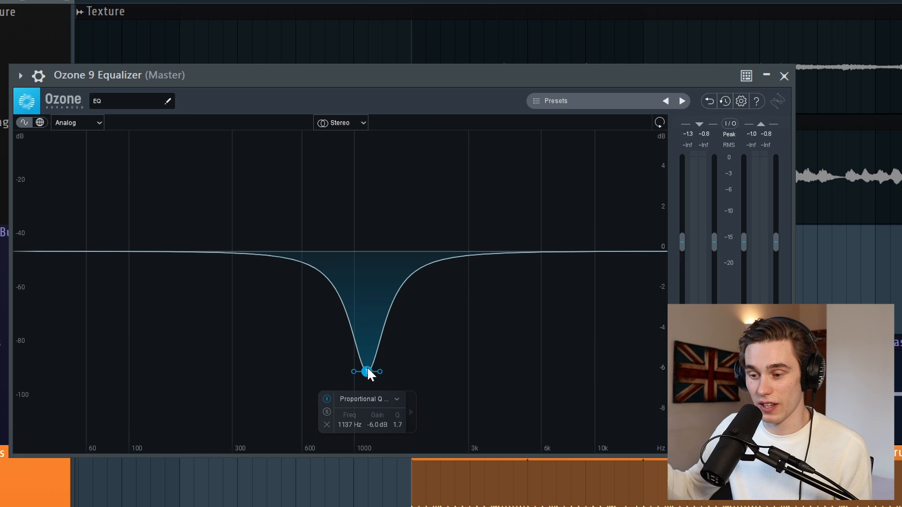
pyautogui.moveTo(325, 498)
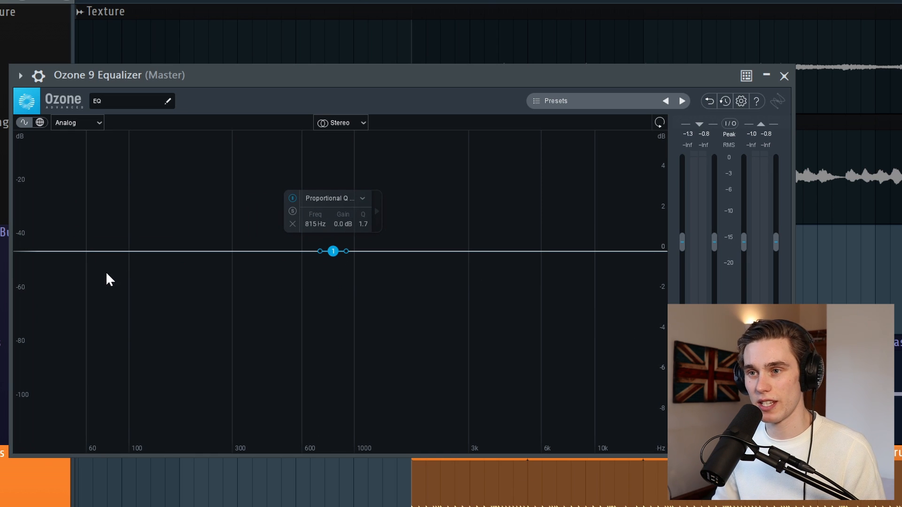
pyautogui.moveTo(128, 287)
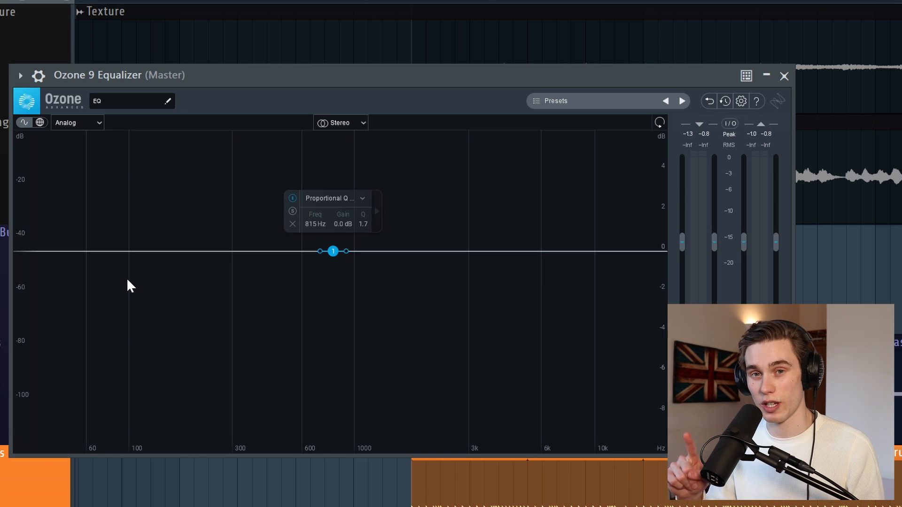
pyautogui.moveTo(186, 265)
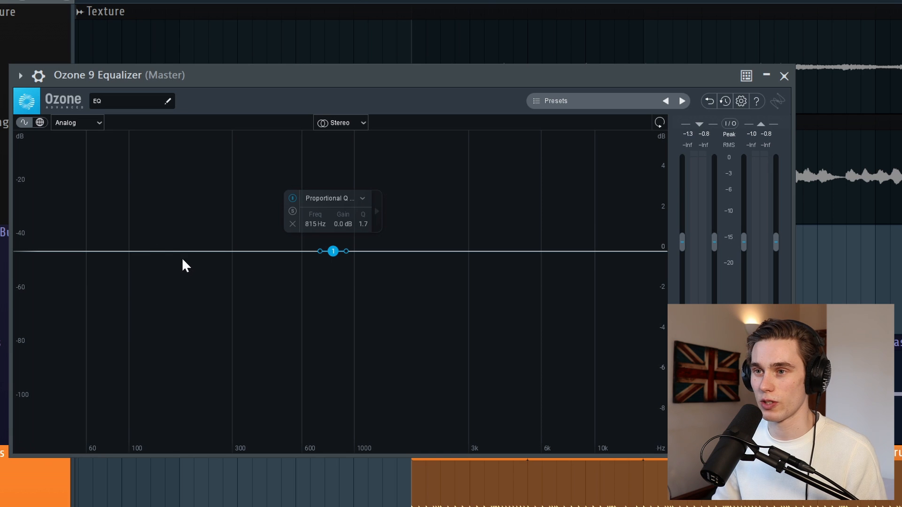
pyautogui.moveTo(288, 311)
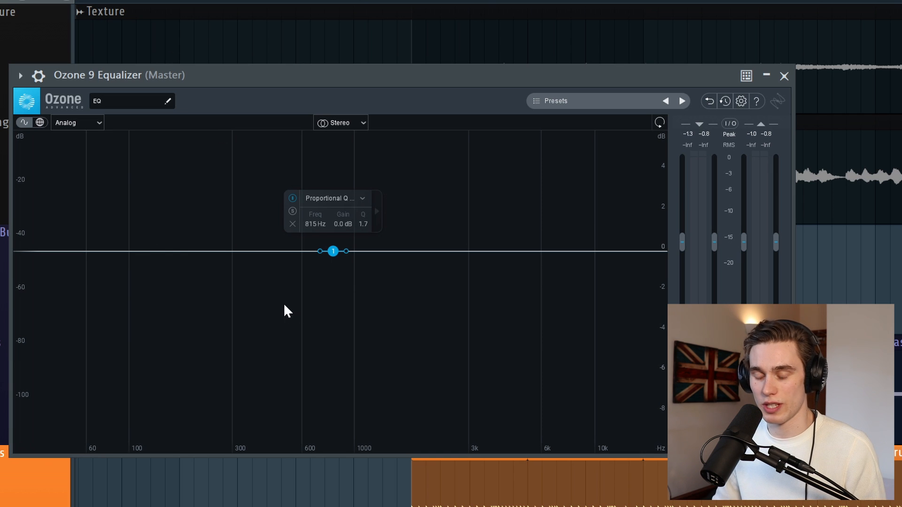
pyautogui.moveTo(152, 277)
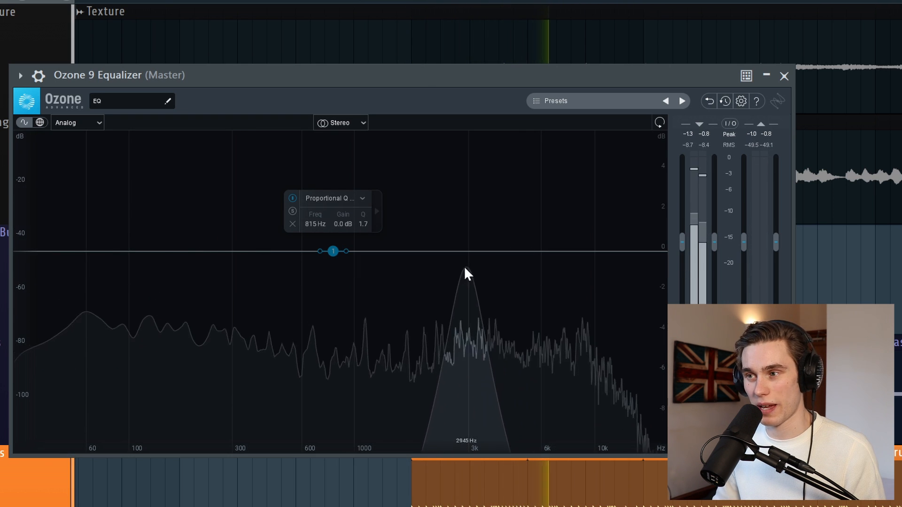
pyautogui.moveTo(363, 271)
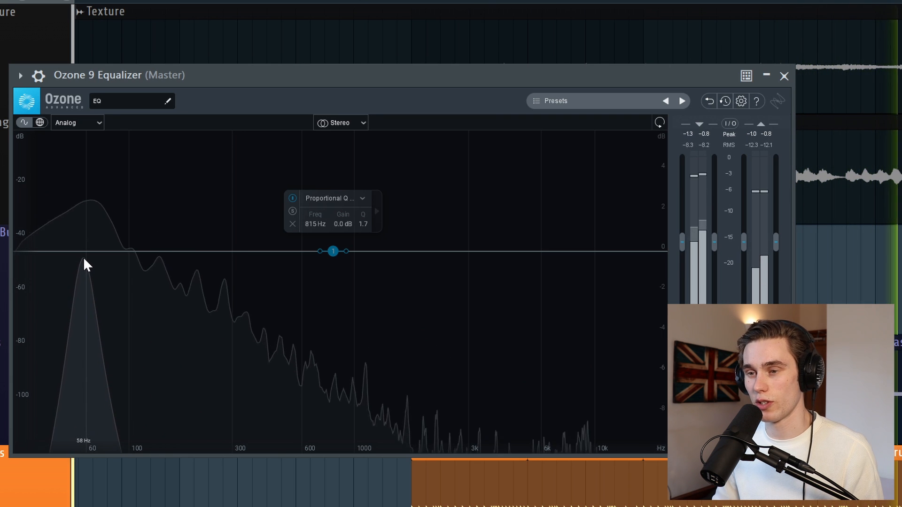
pyautogui.moveTo(148, 259)
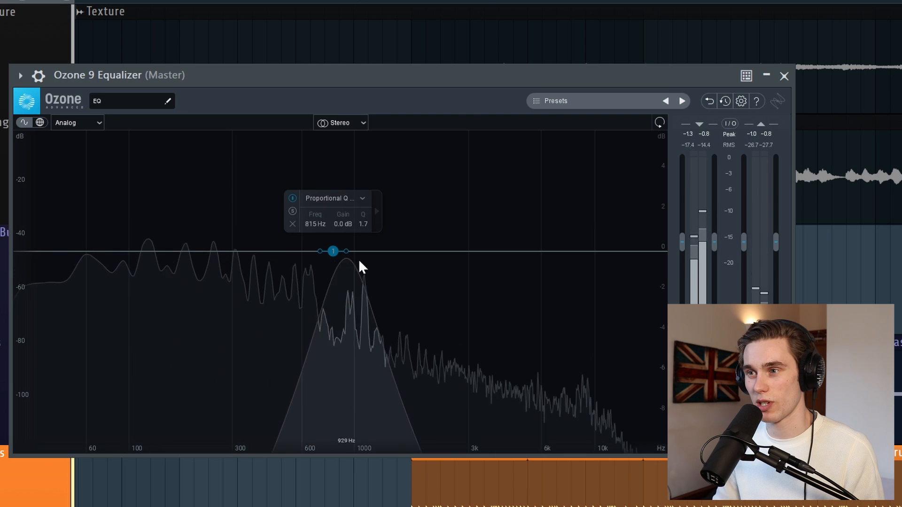
pyautogui.moveTo(592, 262)
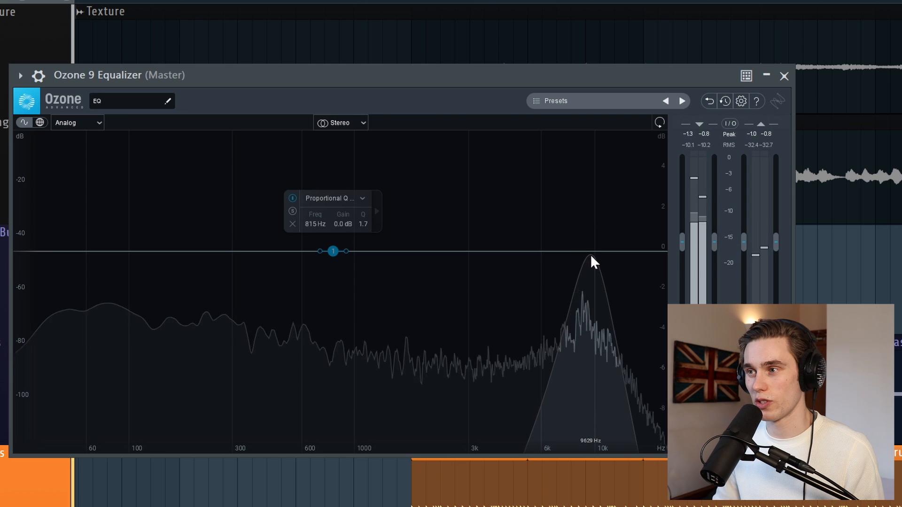
pyautogui.moveTo(511, 266)
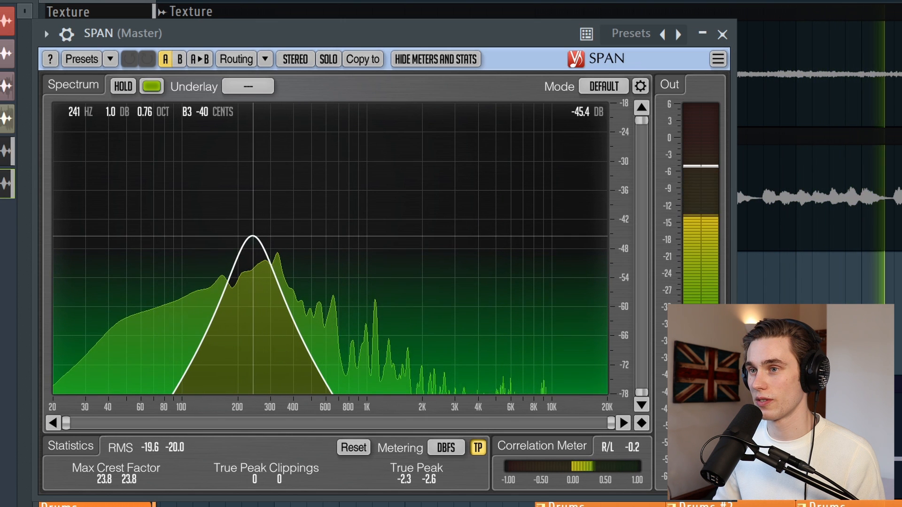
pyautogui.moveTo(469, 230)
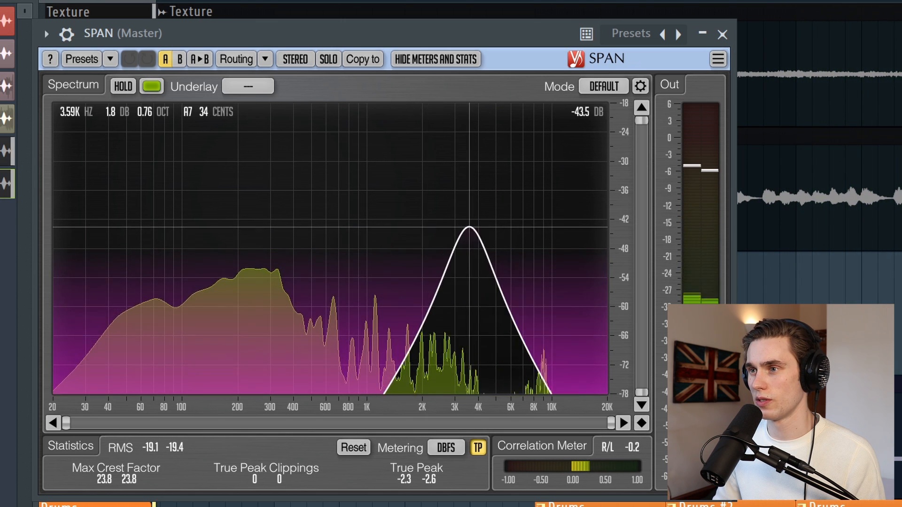